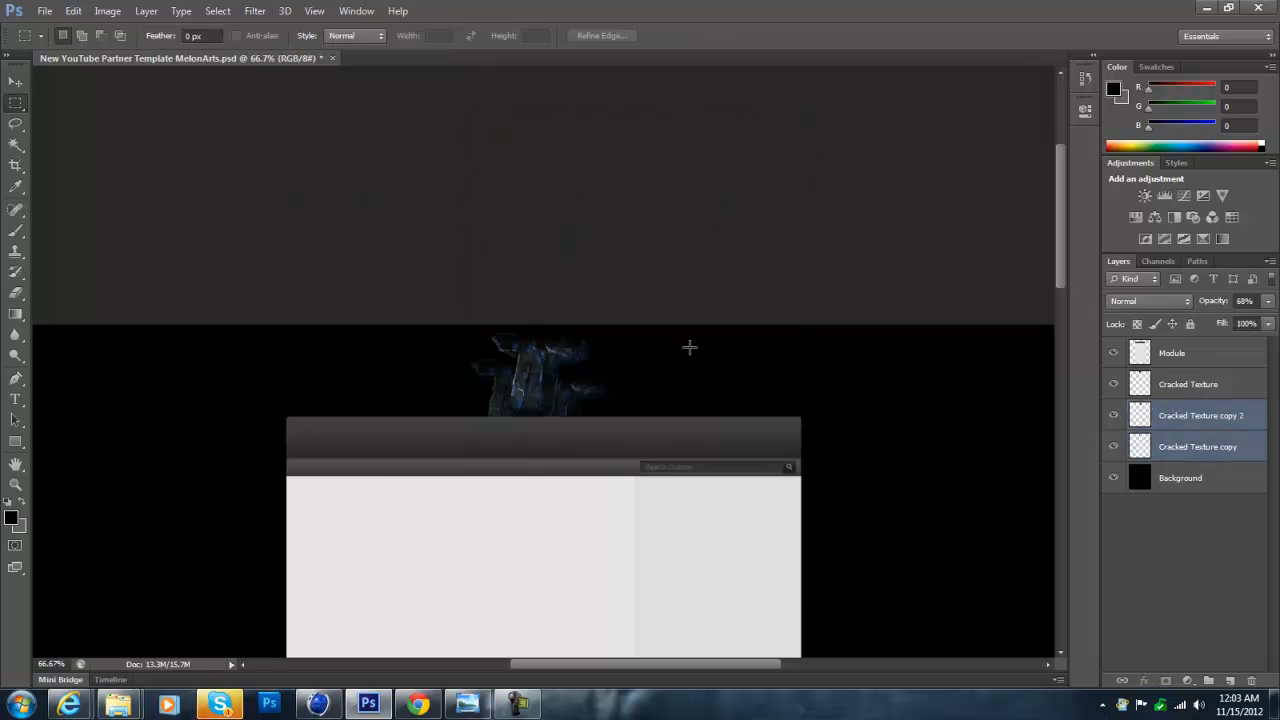
- Place flare, stars, bubbles and abstract resources as layers, with flares in Linear Dodge (Add)
{"action": "left_click", "coordinate": [480, 57]}
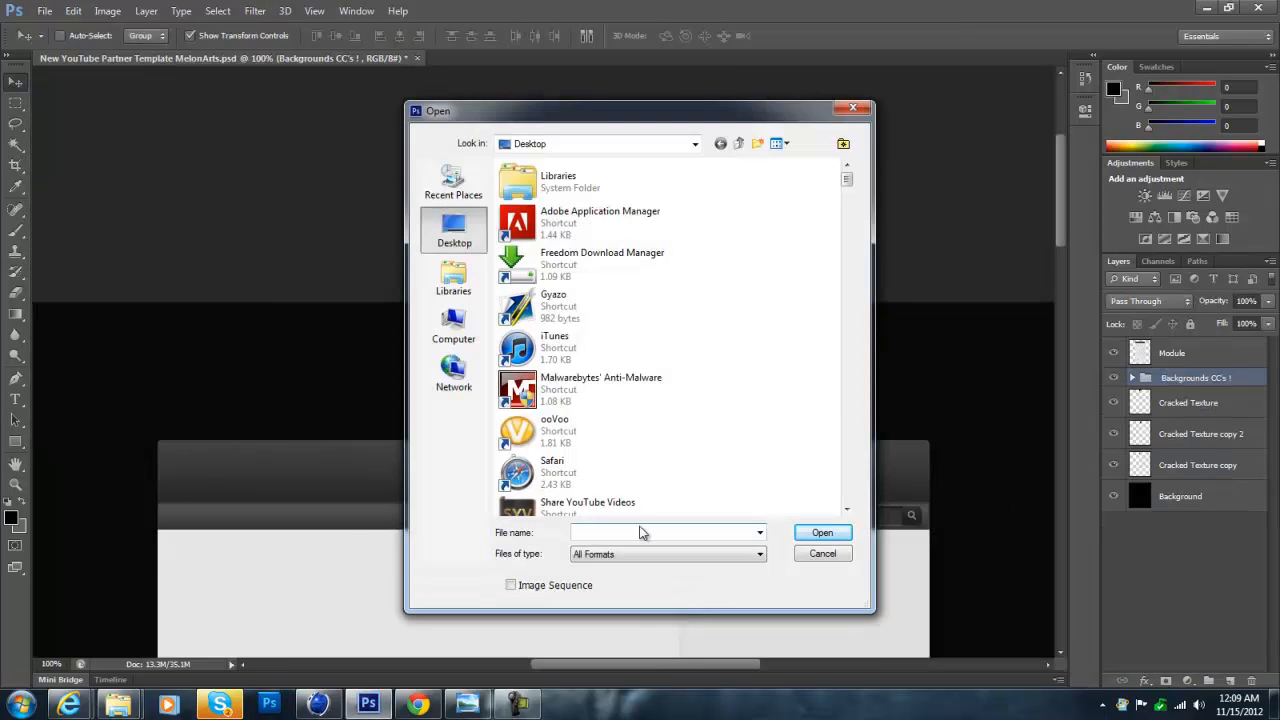
{"action": "left_click", "coordinate": [822, 532]}
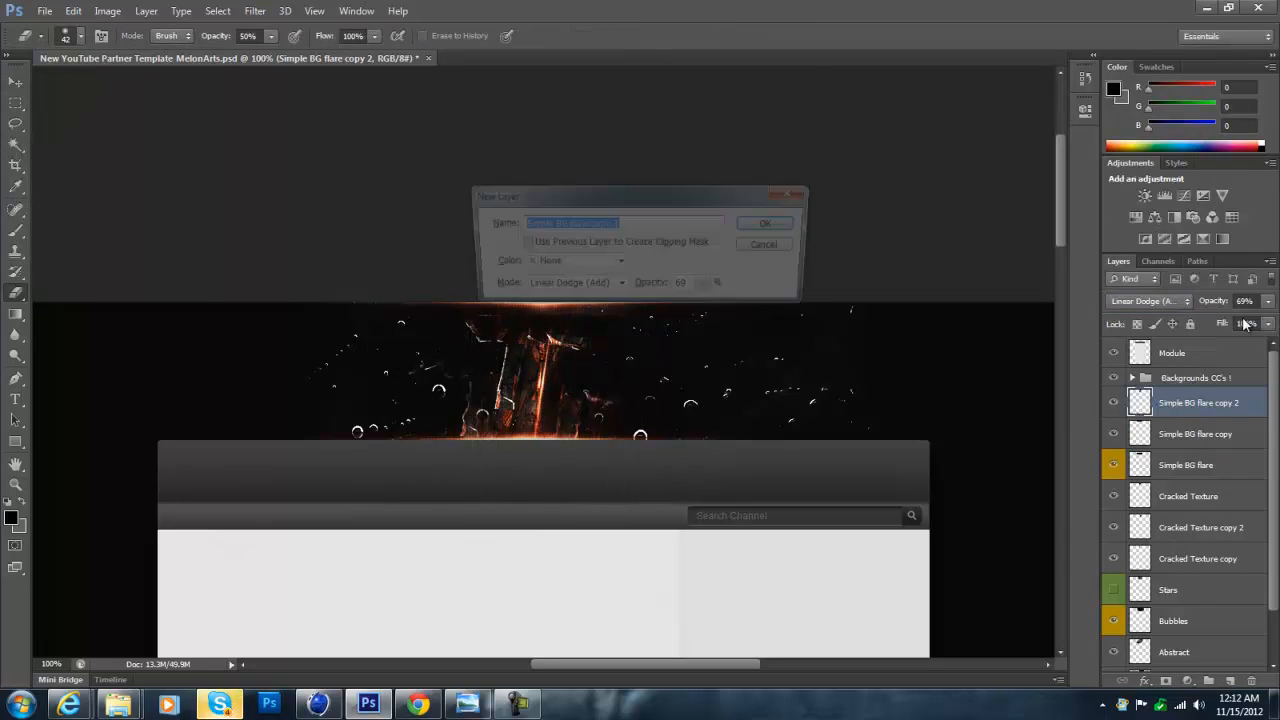
- Place the Light Stroke image and a duplicate flipped horizontally at -100% width
{"action": "left_click", "coordinate": [764, 222]}
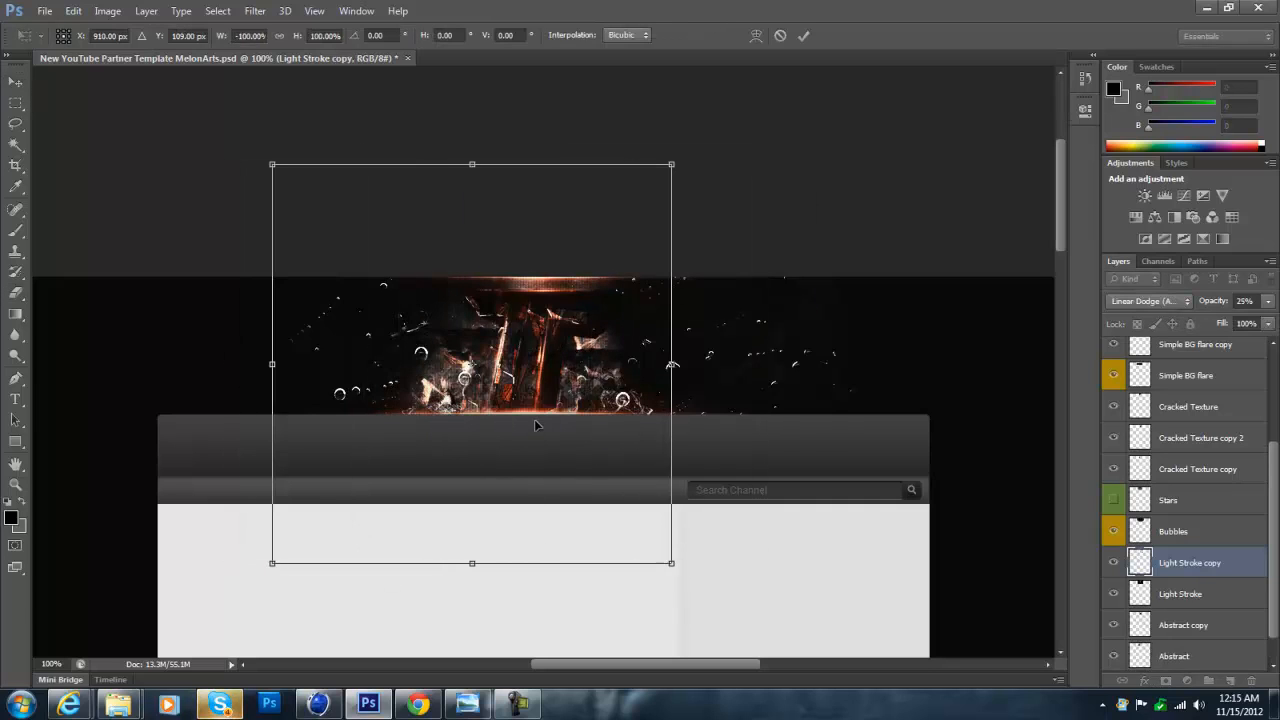
- Place grunge_texture_14 and the abstract tech image, then browse the Packs folder
{"action": "left_click", "coordinate": [1173, 530]}
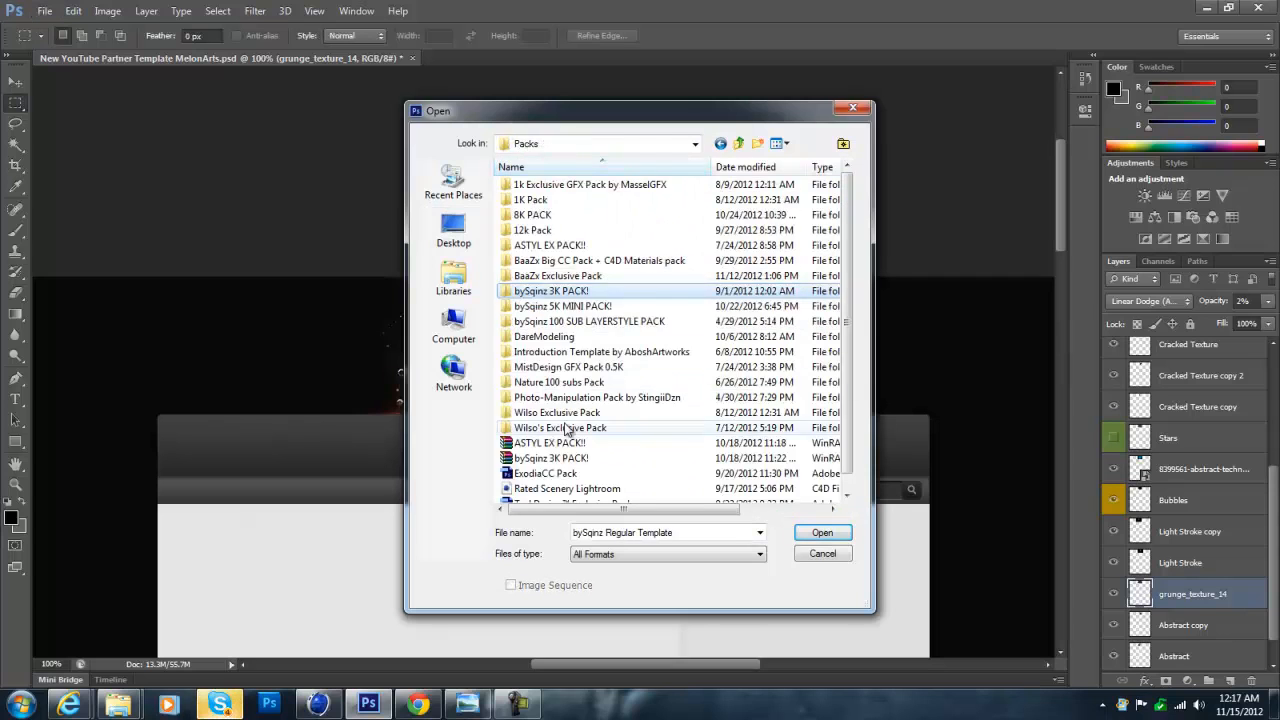
- Type TRAMA SNIPING, LEADER and TRAMA ARTS with Inner Glow, Gradient Overlay and Drop Shadow
{"action": "left_click", "coordinate": [822, 532]}
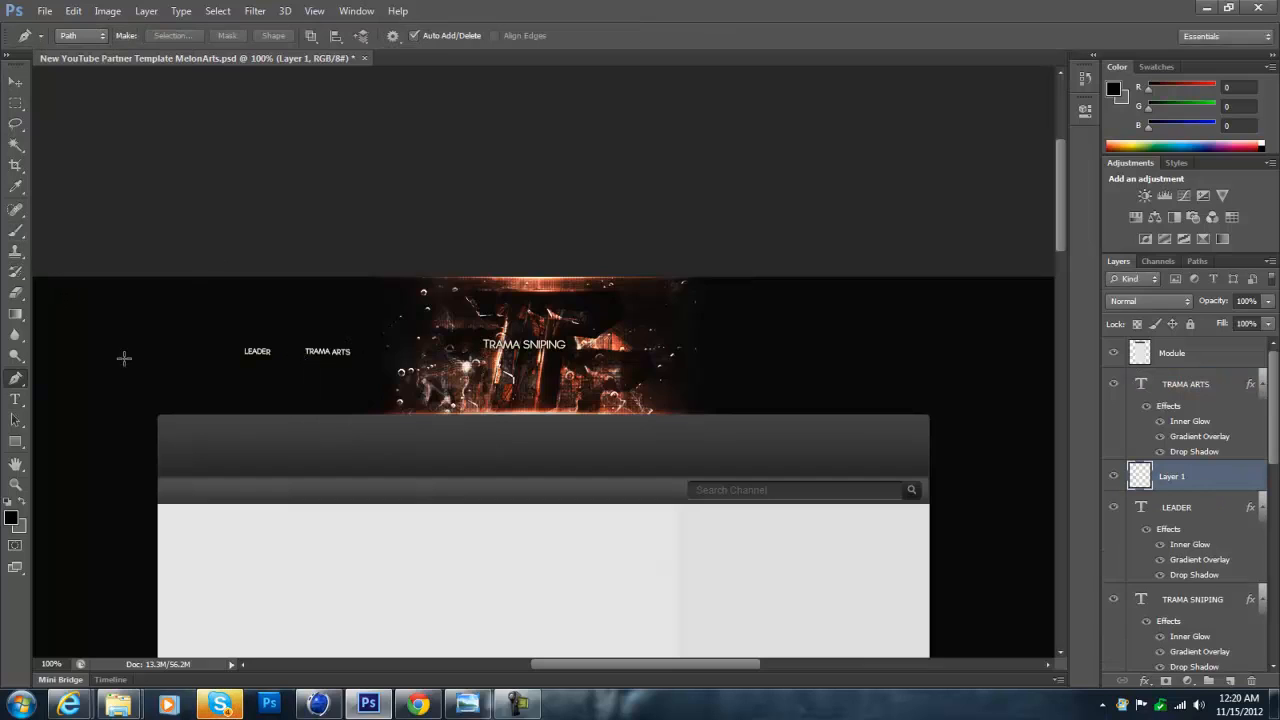
- Set the foreground to white, stroke short dividers, and add SPONSOR and DESIGNER labels
{"action": "left_click", "coordinate": [1139, 92]}
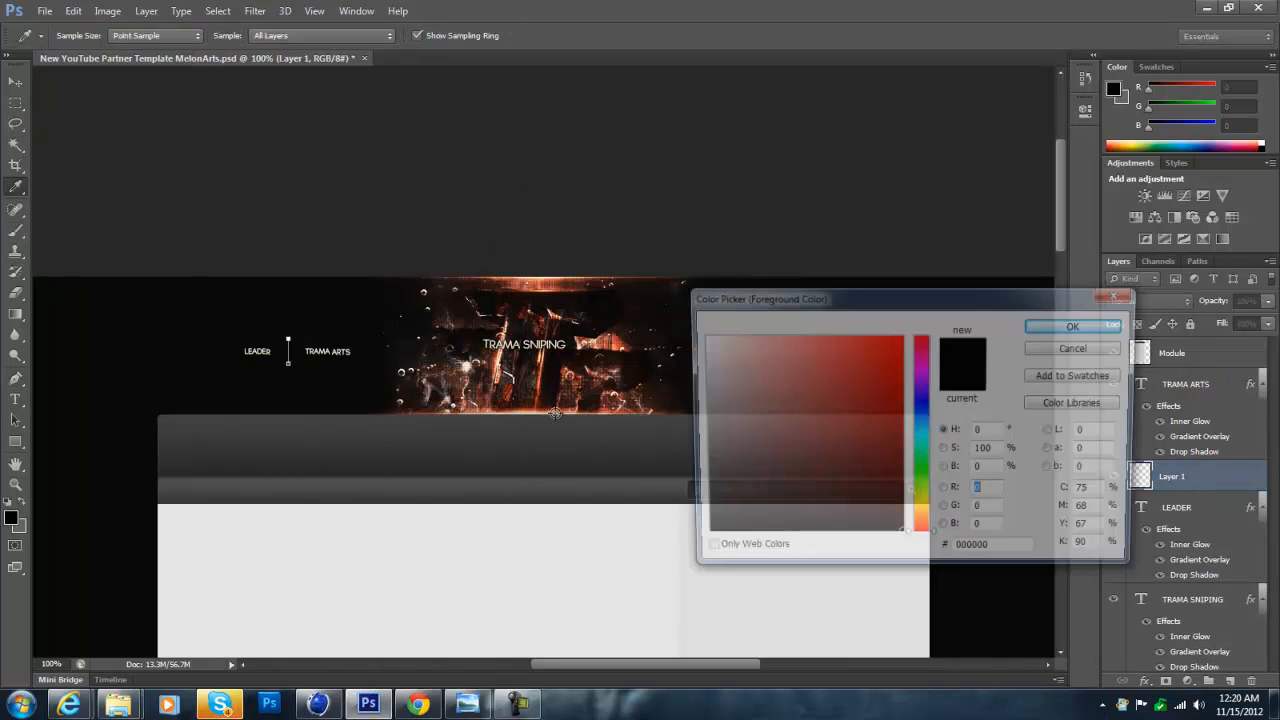
{"action": "left_click", "coordinate": [1072, 326]}
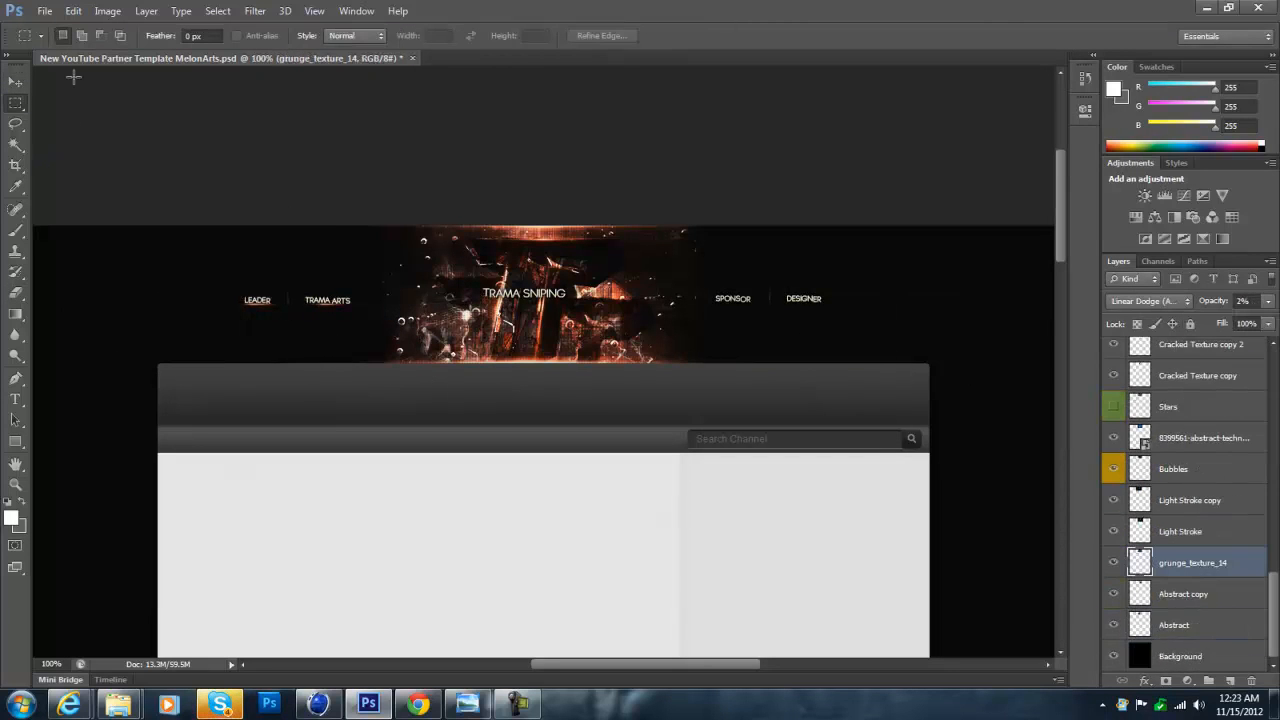
{"action": "left_click", "coordinate": [1188, 499]}
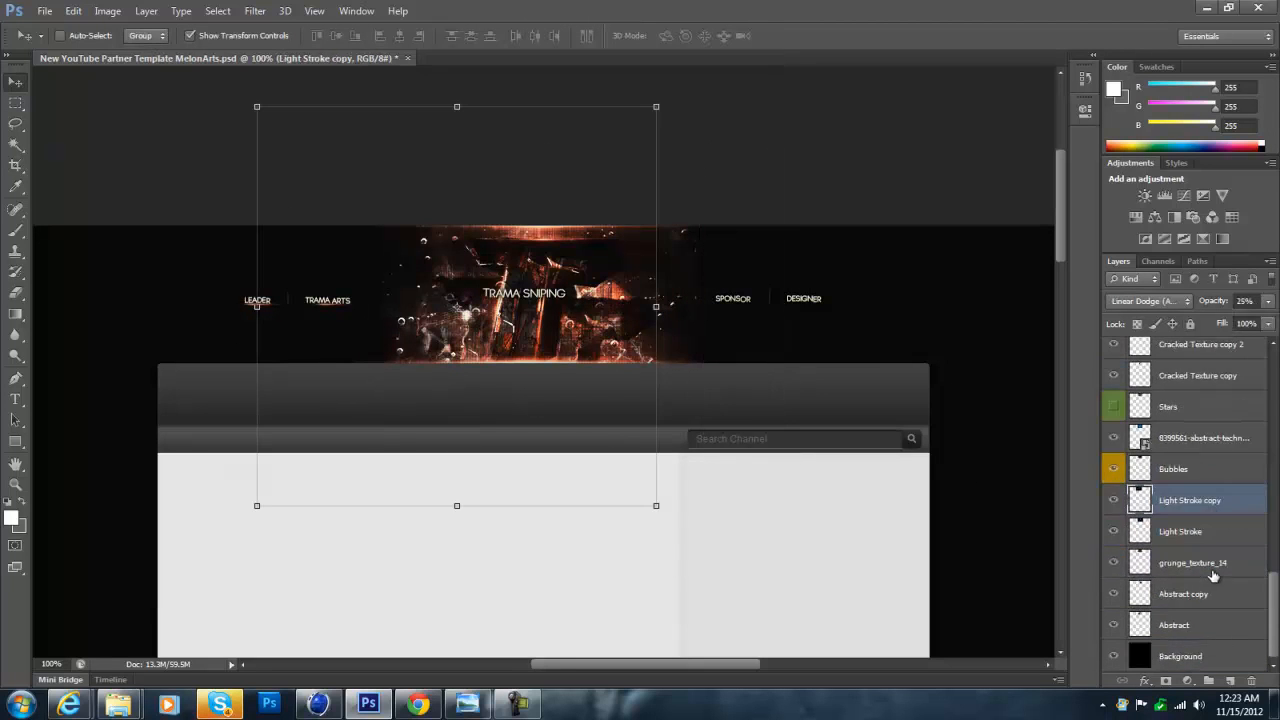